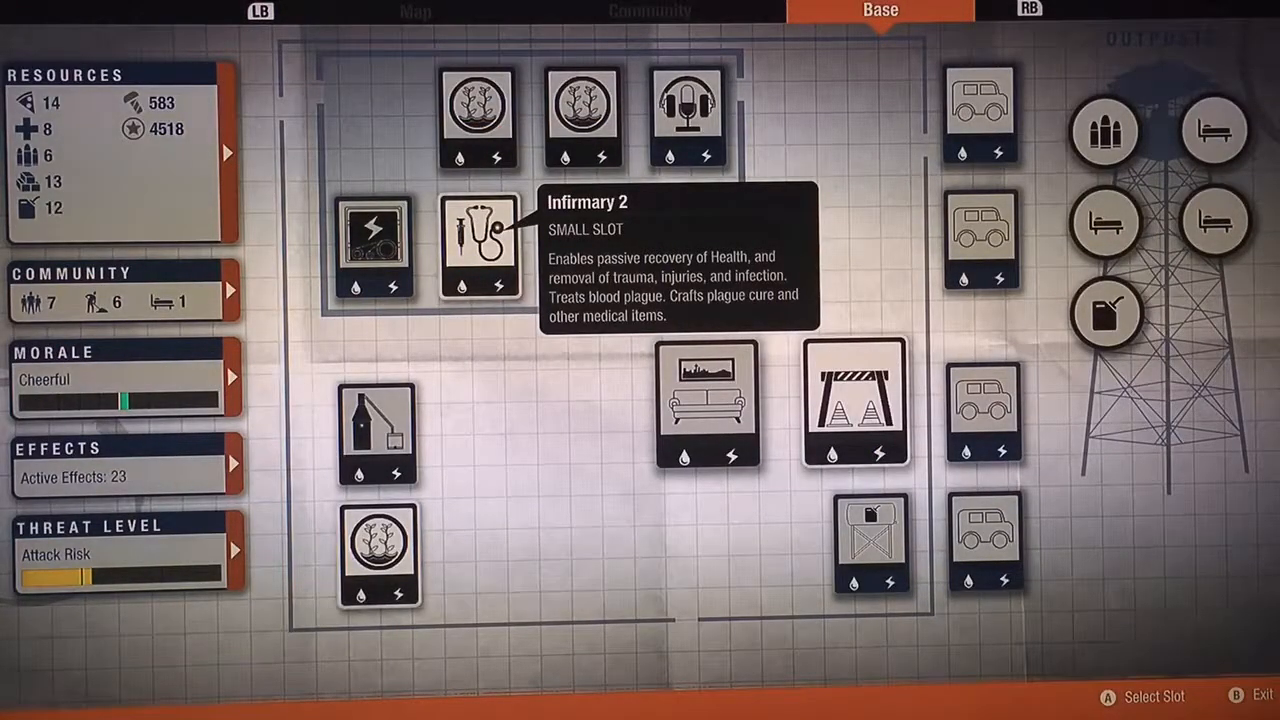
Review the daily resource income breakdown and close it
left_click(480, 244)
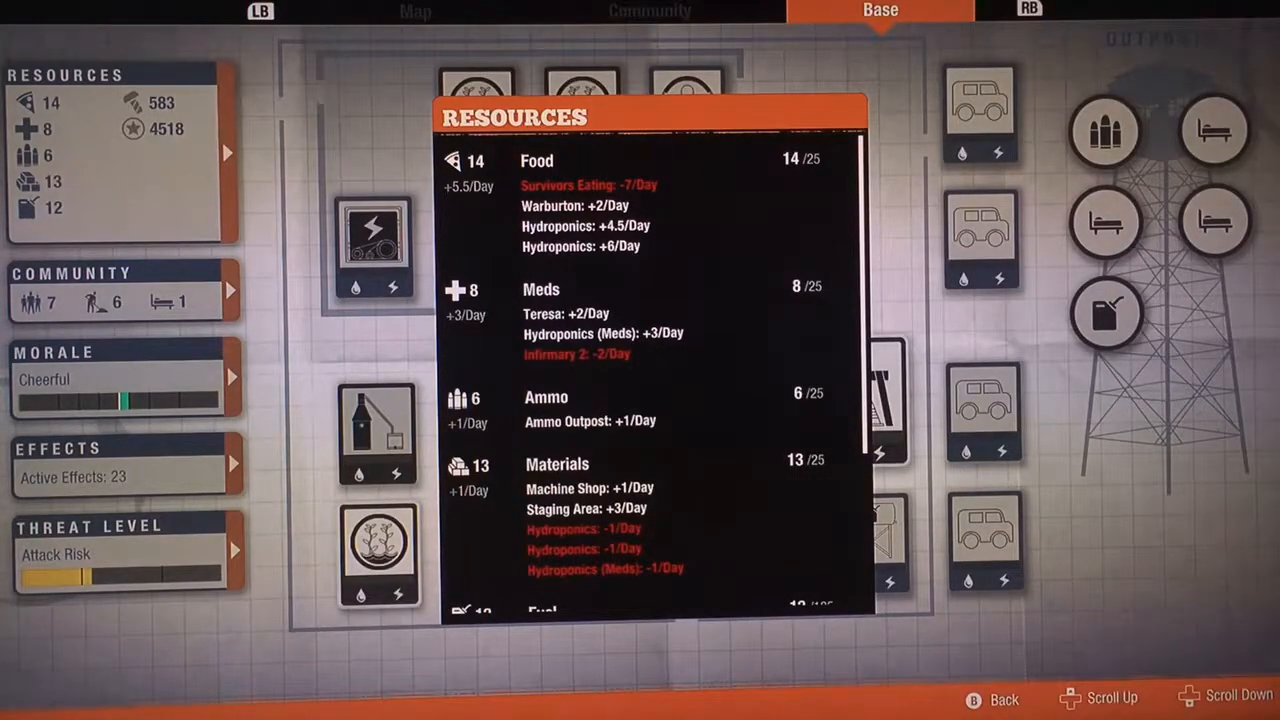
key("b")
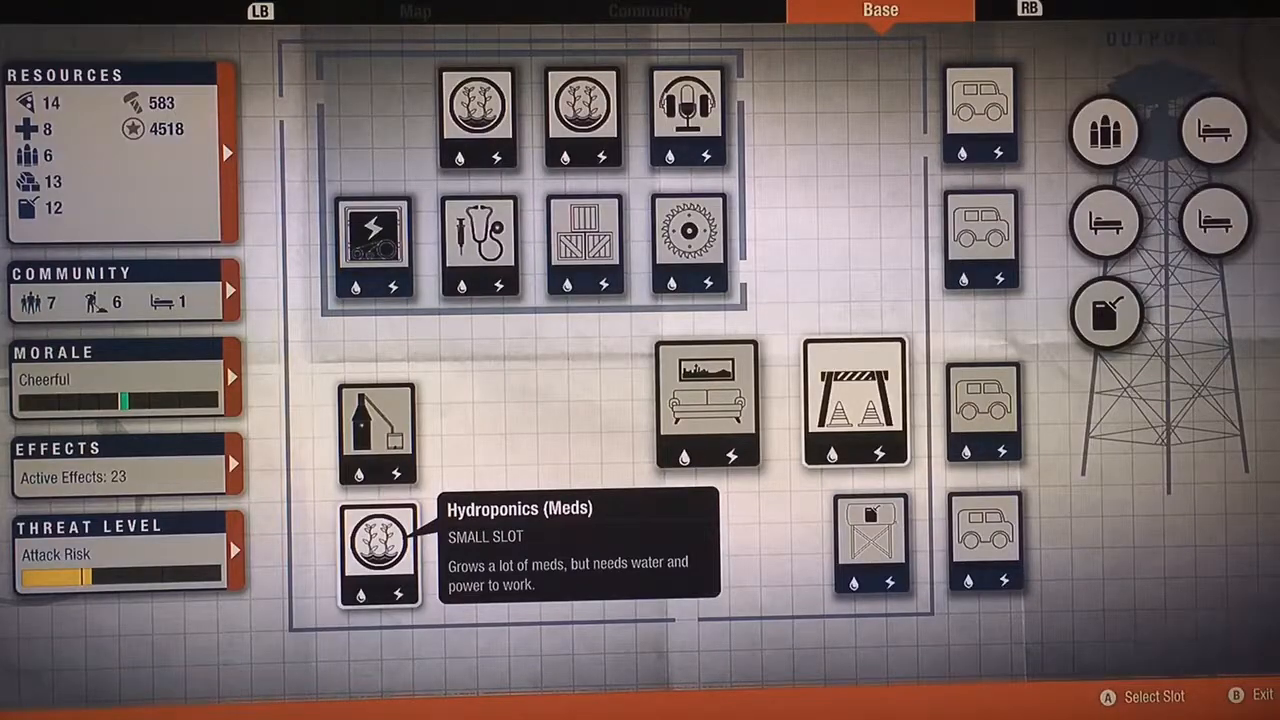
Reopen the resource breakdown and scroll through each resource's income and costs
left_click(374, 244)
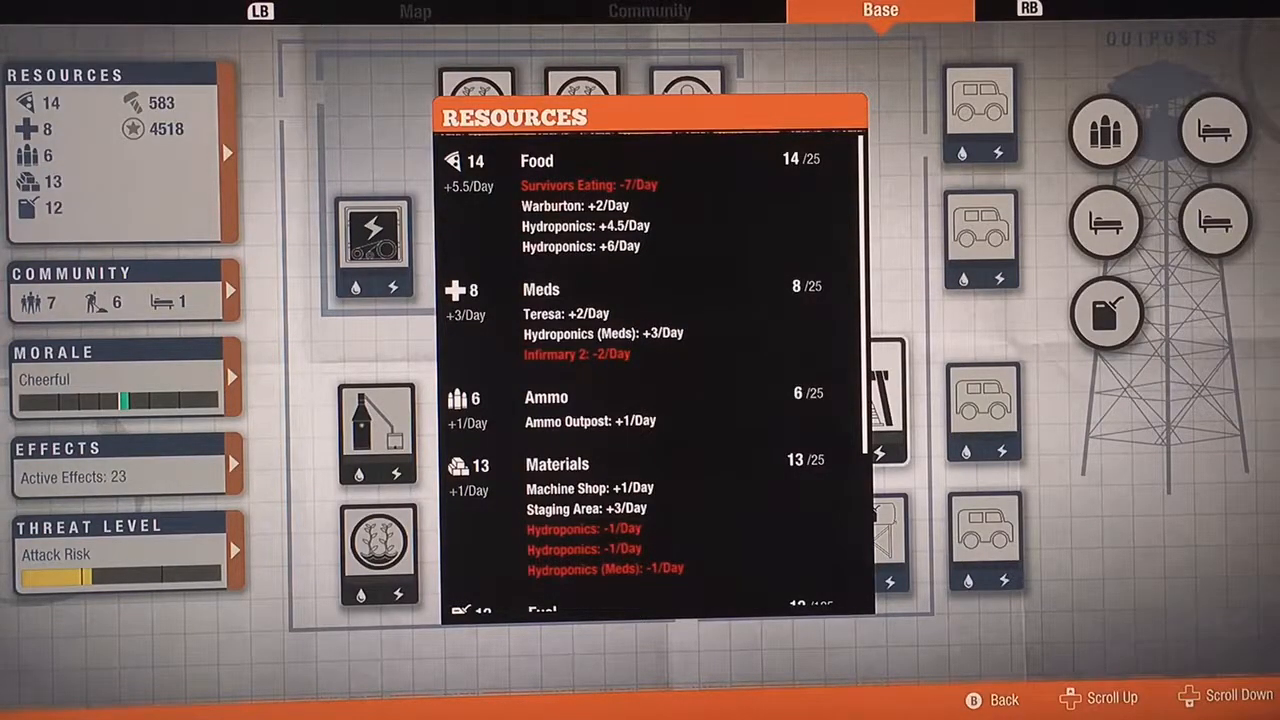
scroll("down", 3)
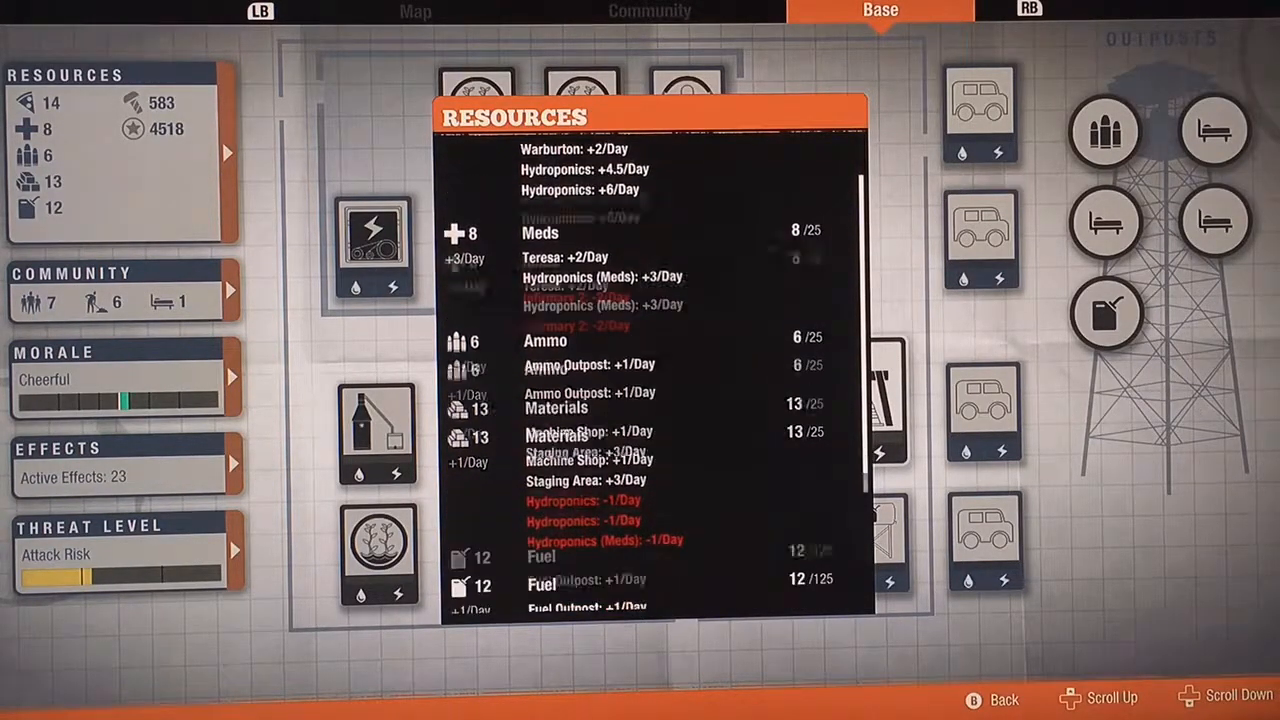
scroll("down", 3)
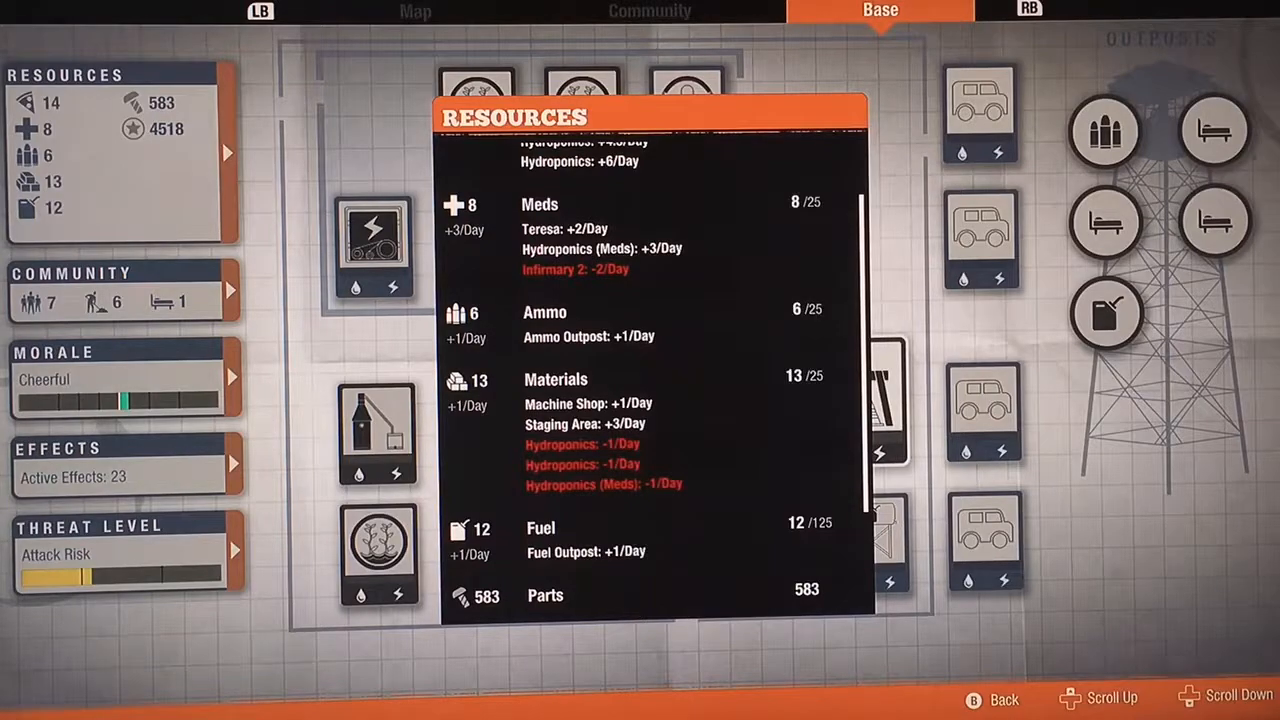
scroll("down", 3)
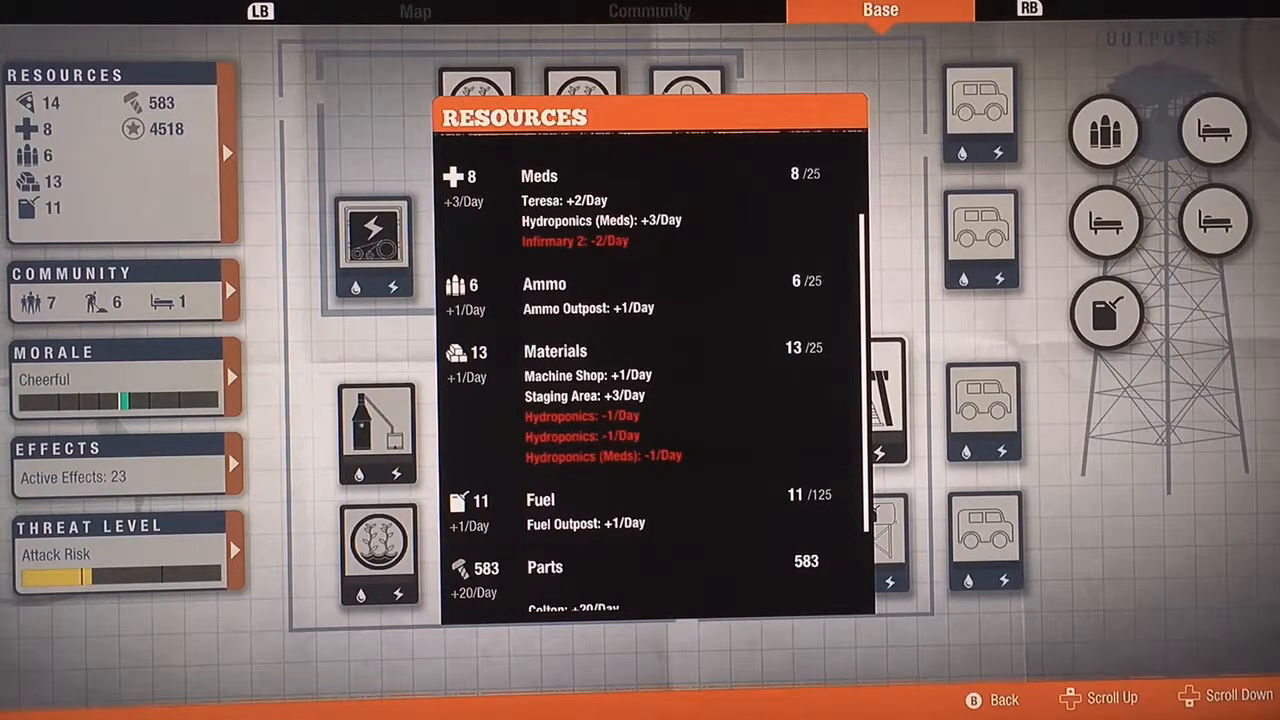
scroll("down", 3)
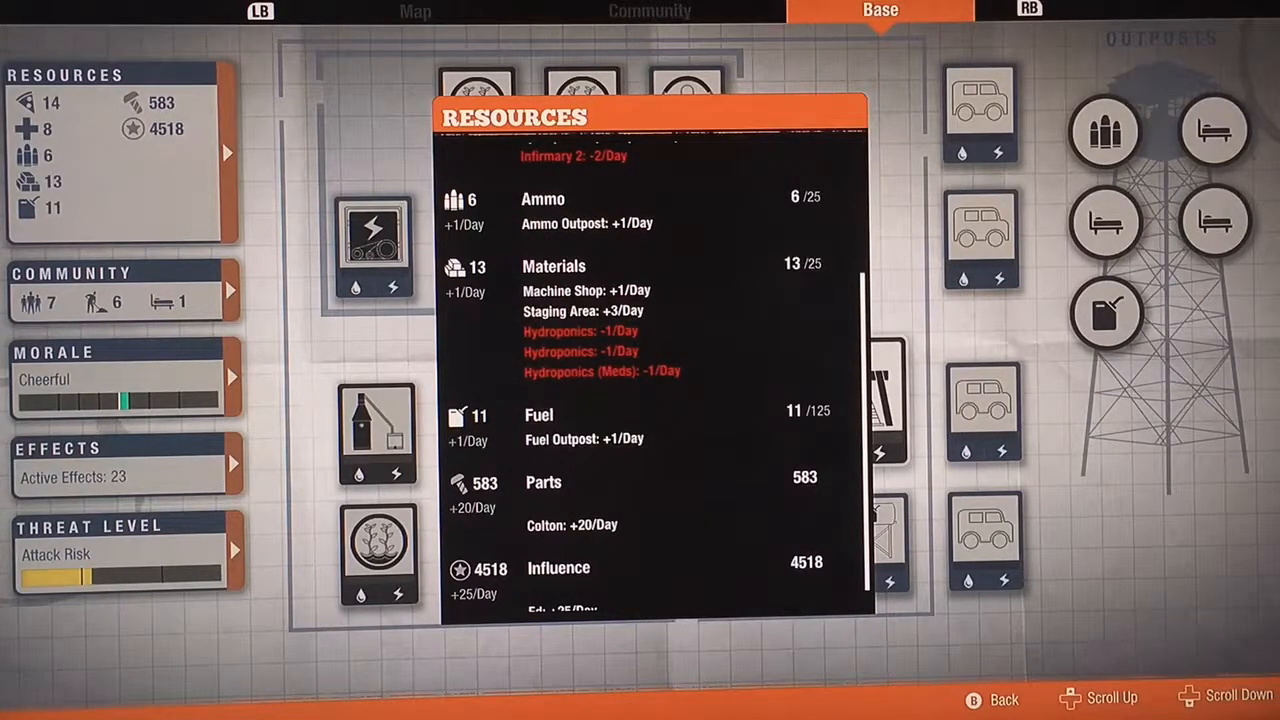
scroll("down", 3)
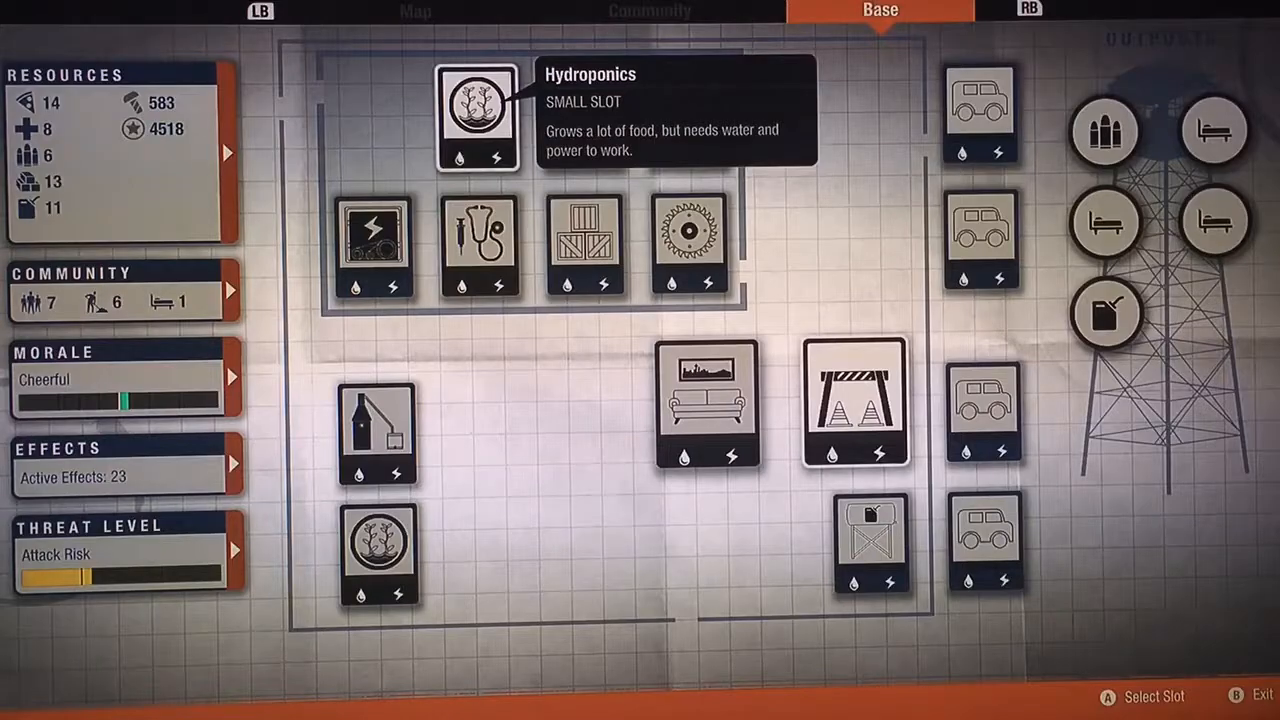
Review the first Hydroponics facility's details and close them
left_click(476, 114)
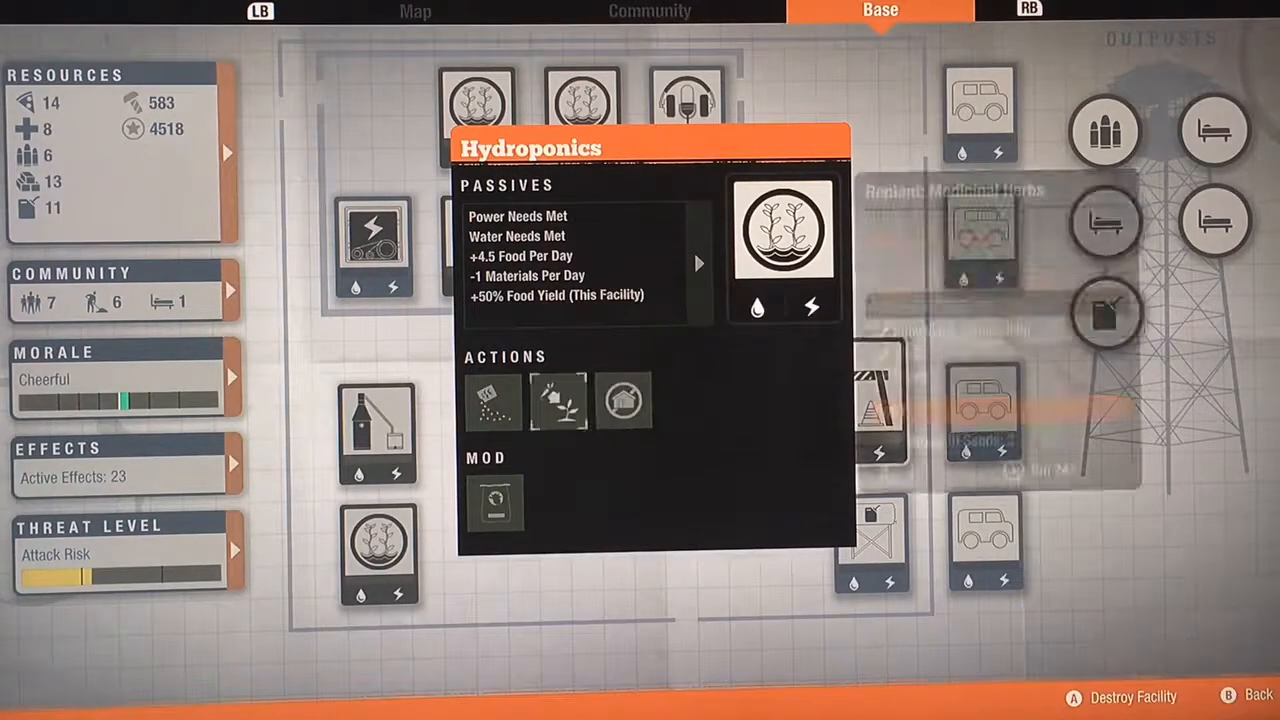
left_click(494, 402)
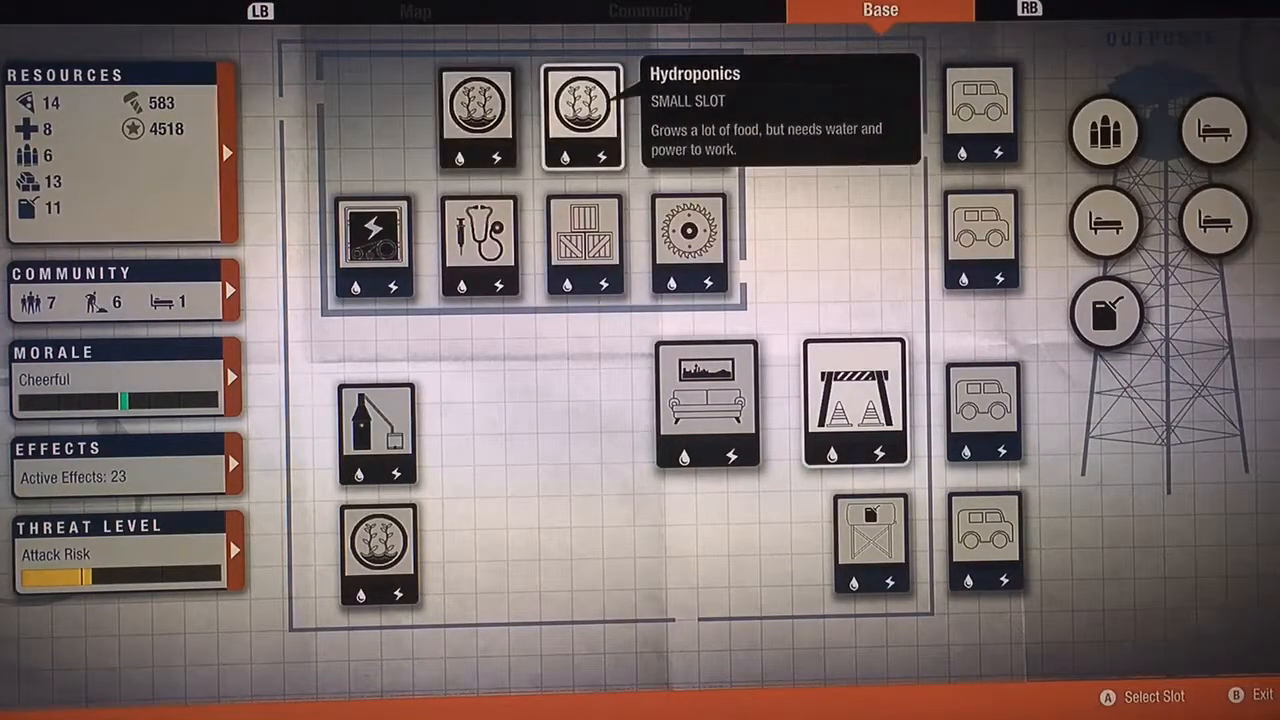
mouse_move(688, 114)
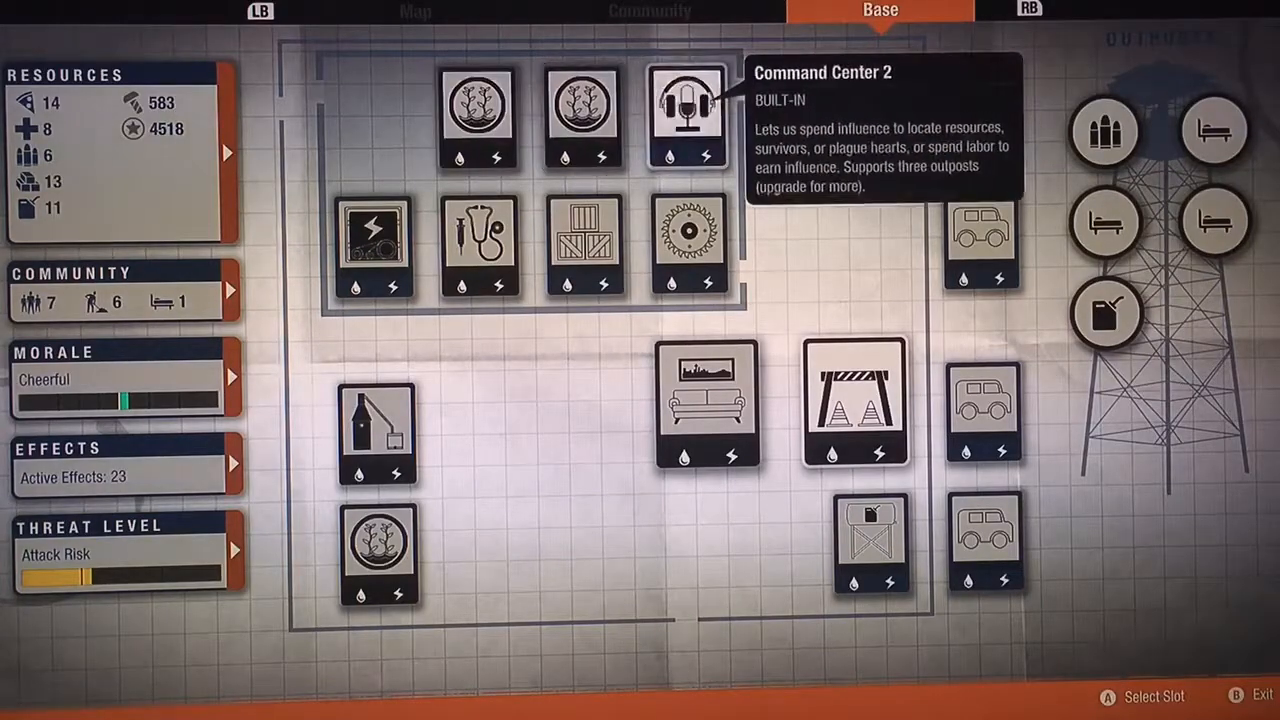
mouse_move(1212, 220)
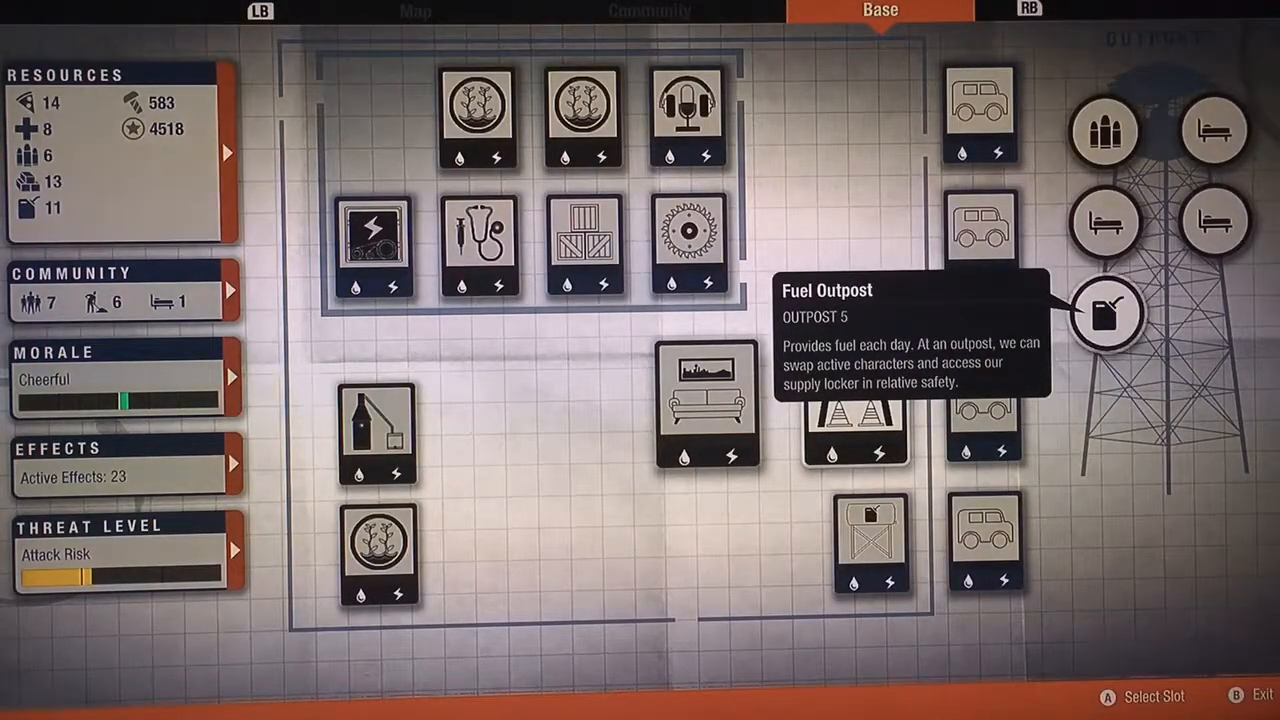
mouse_move(1212, 130)
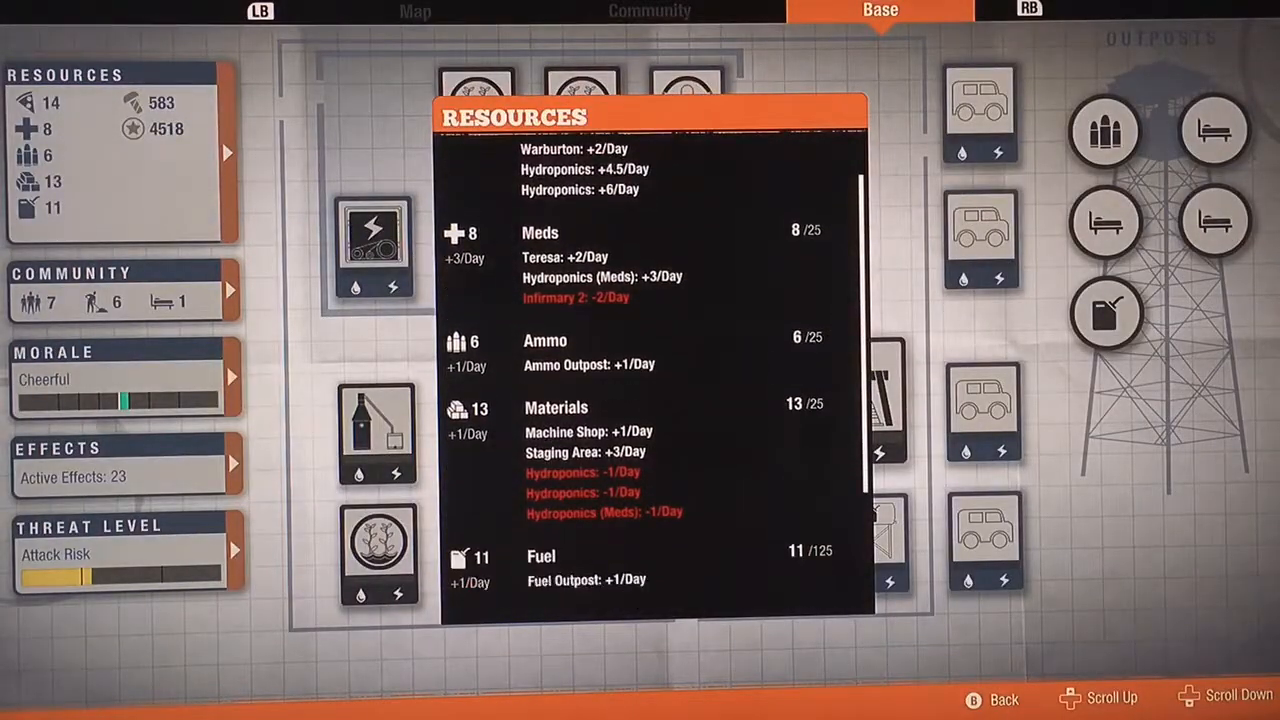
Scroll the Resources list further down before returning to the base layout
scroll("down", 3)
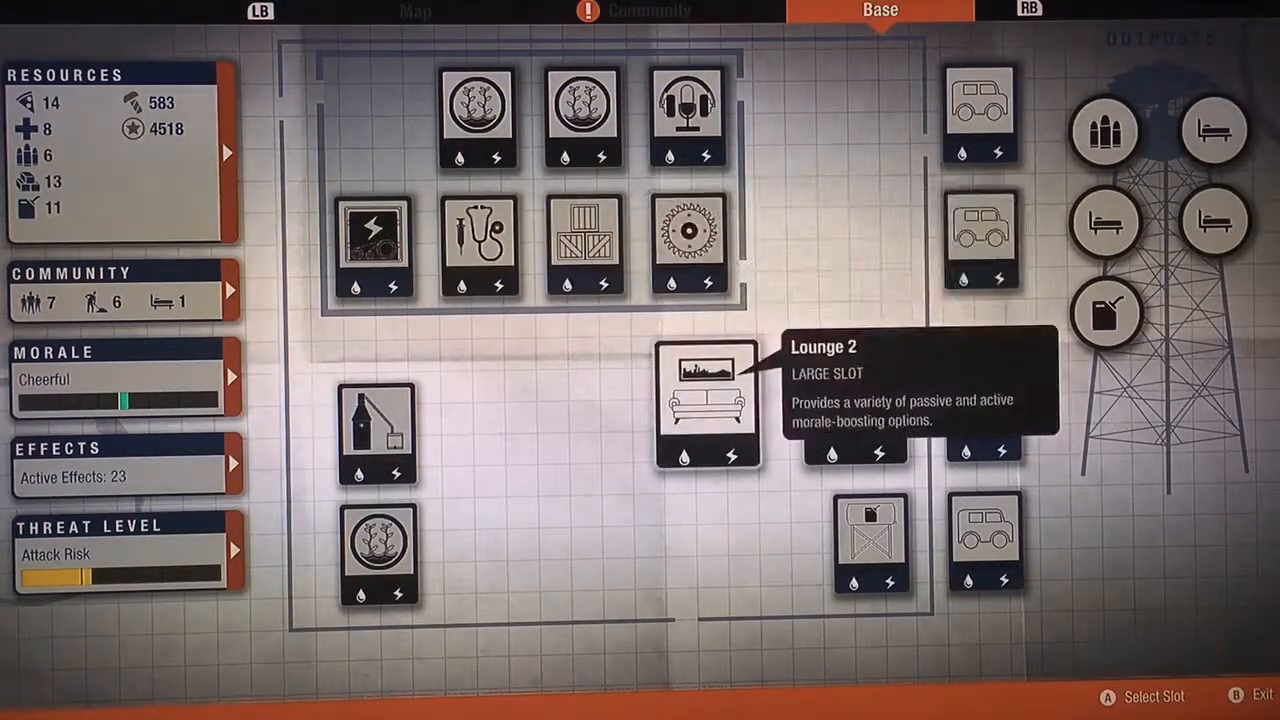
Review Lounge 2's details and Lounge 3 upgrade costs, then close them
left_click(704, 400)
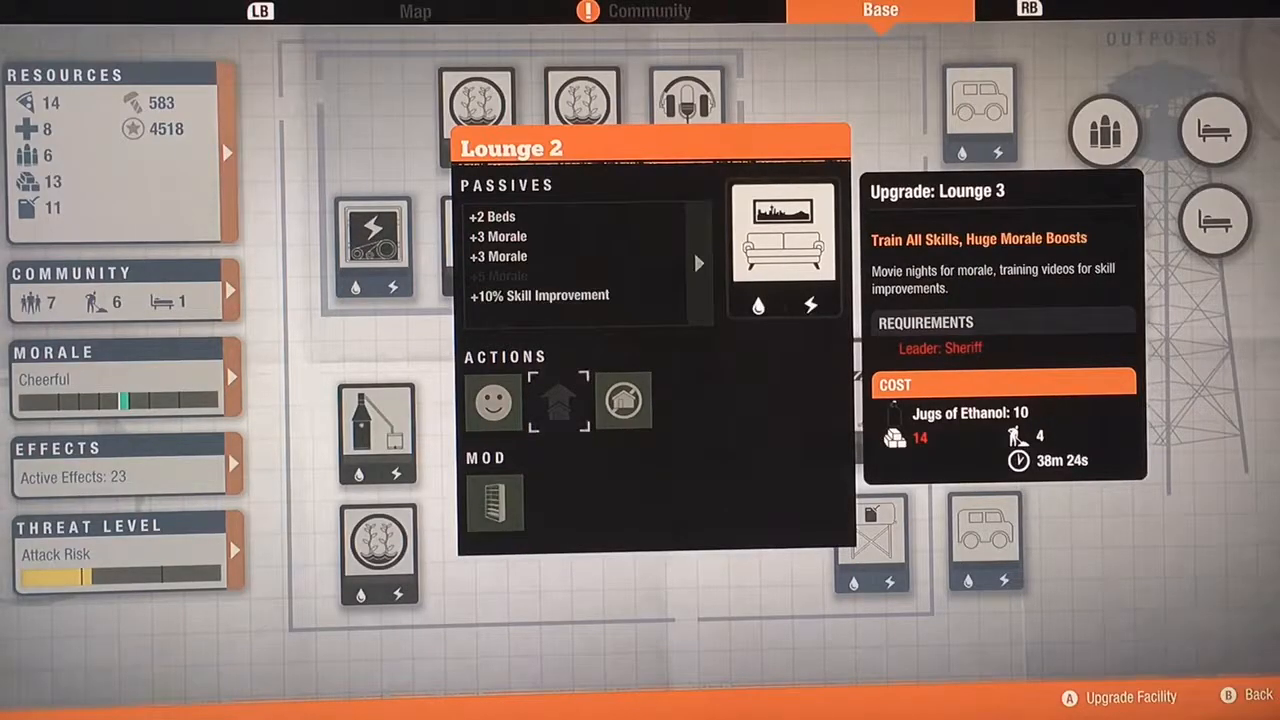
left_click(492, 400)
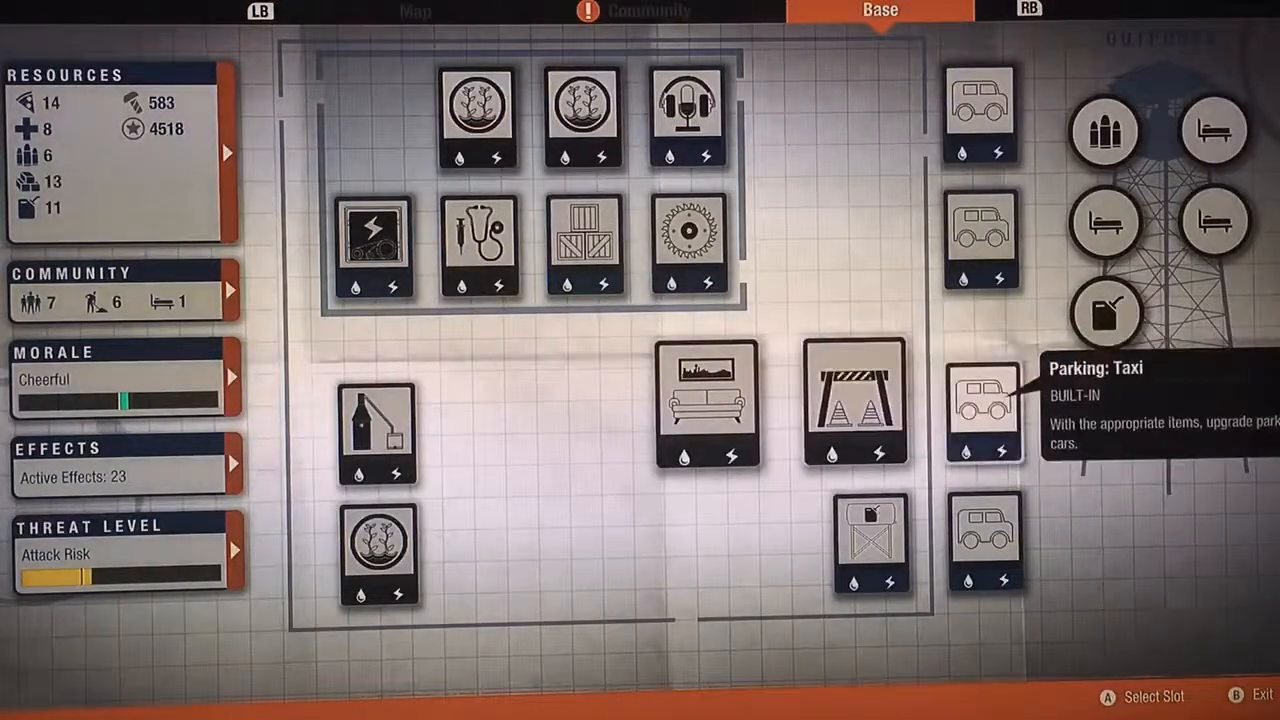
mouse_move(1212, 130)
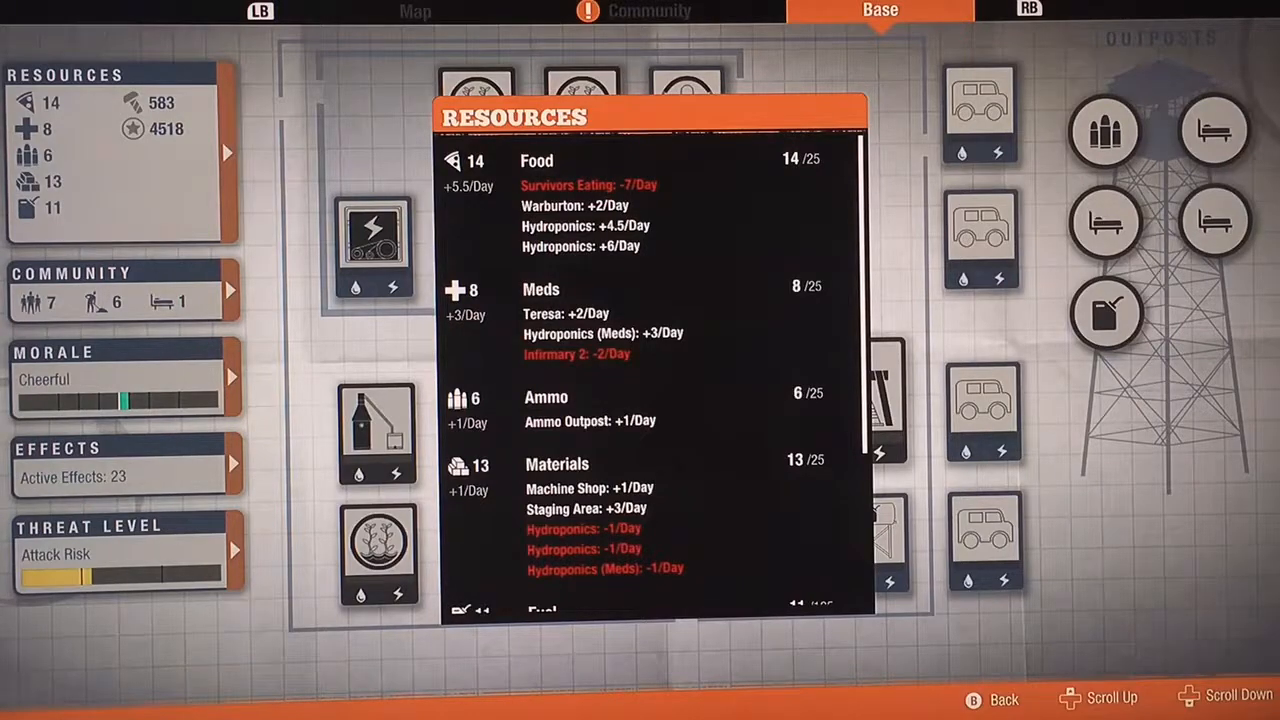
Scroll through the daily resource breakdown before returning to the Still's description
scroll("down", 3)
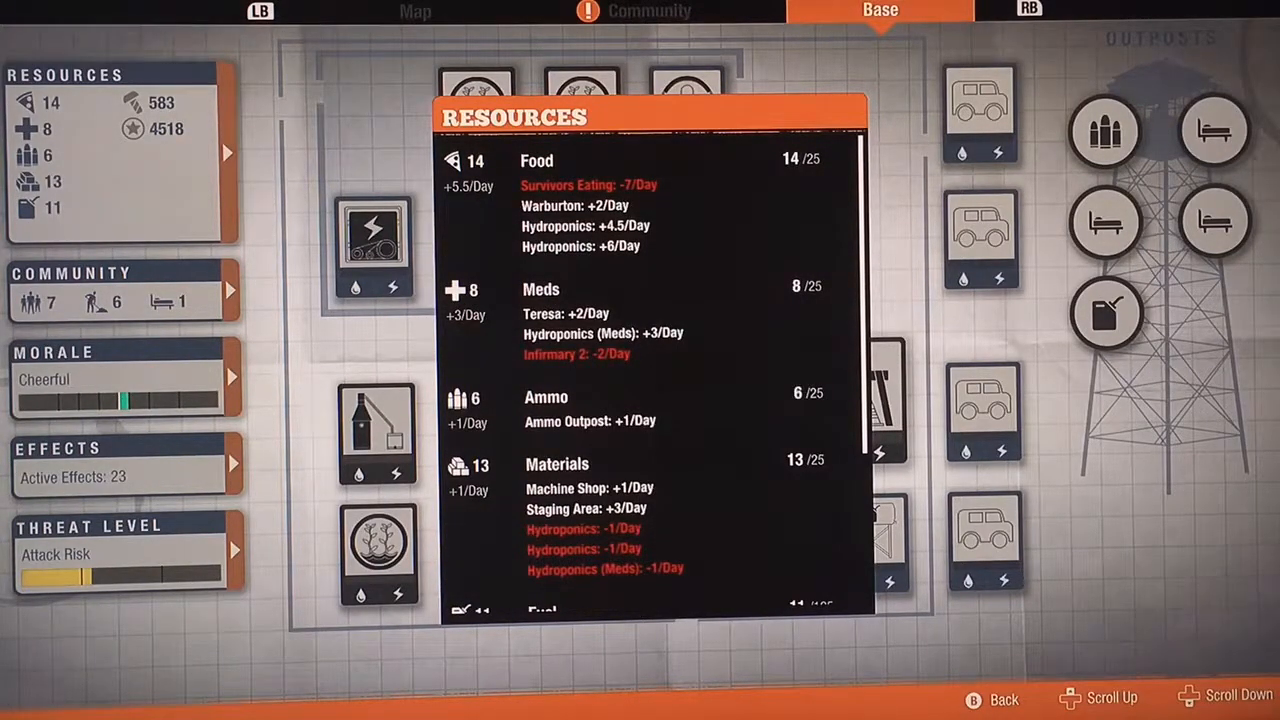
scroll("down", 3)
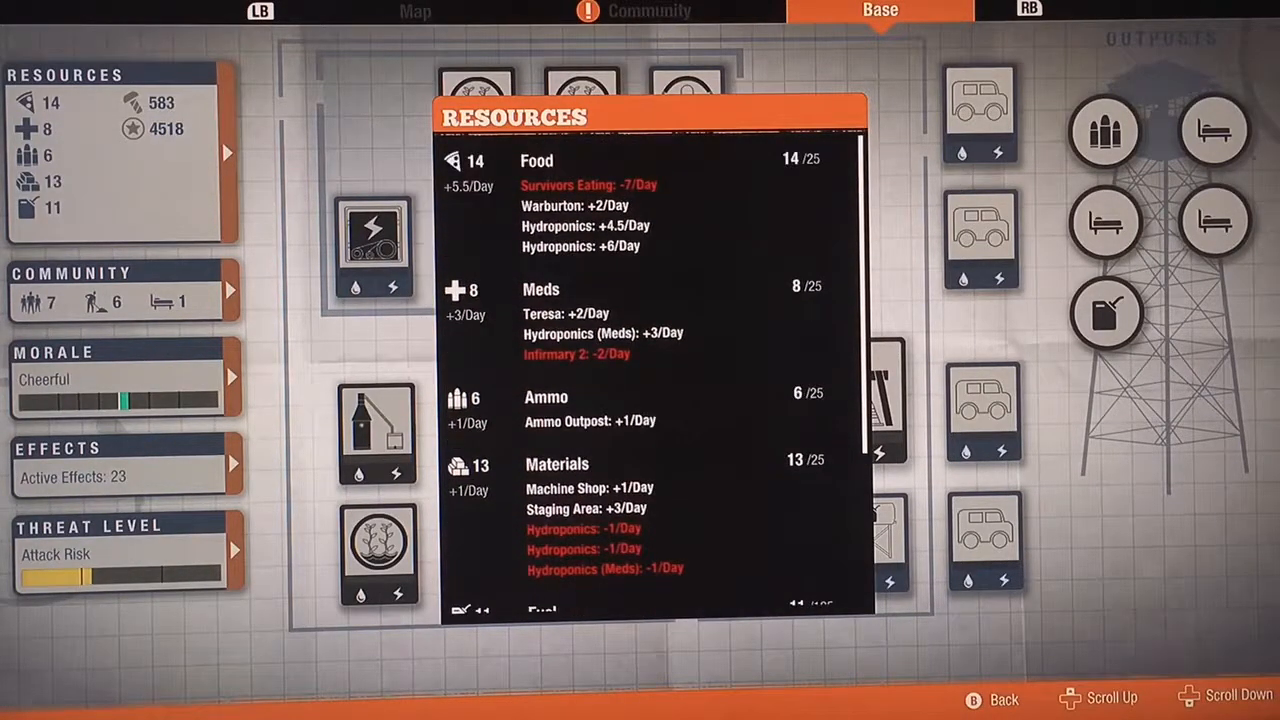
scroll("down", 3)
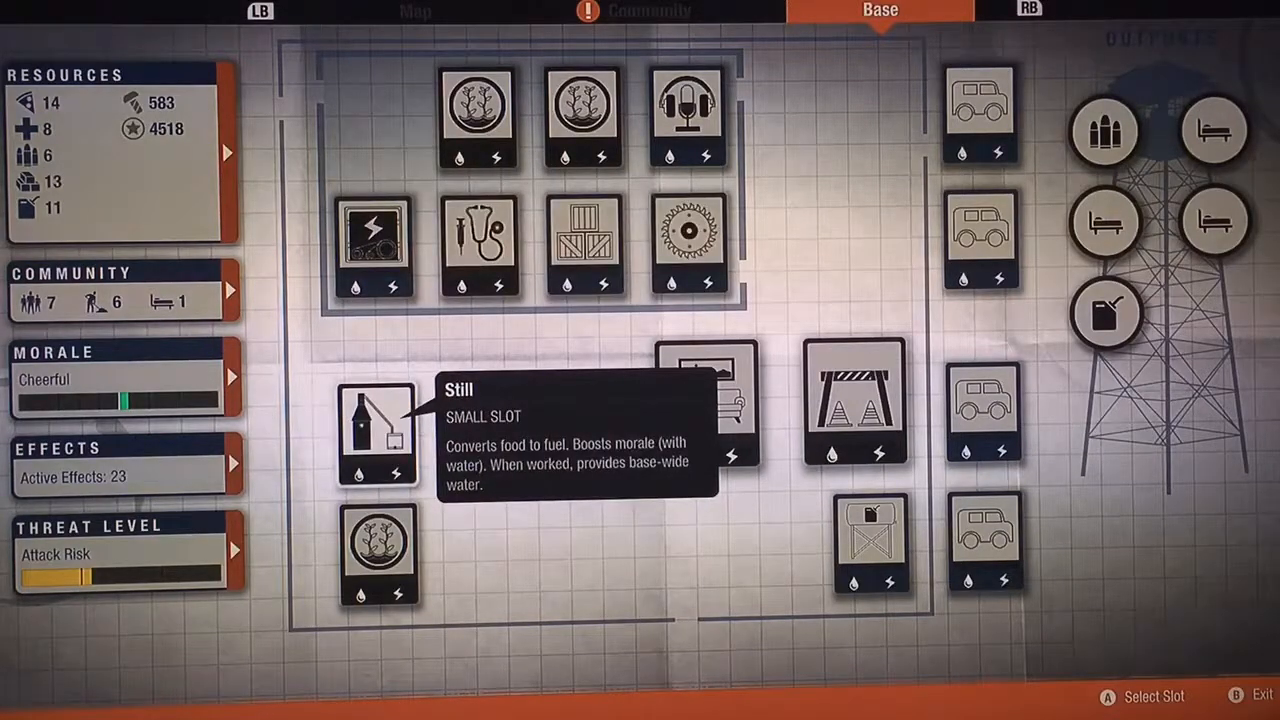
mouse_move(582, 116)
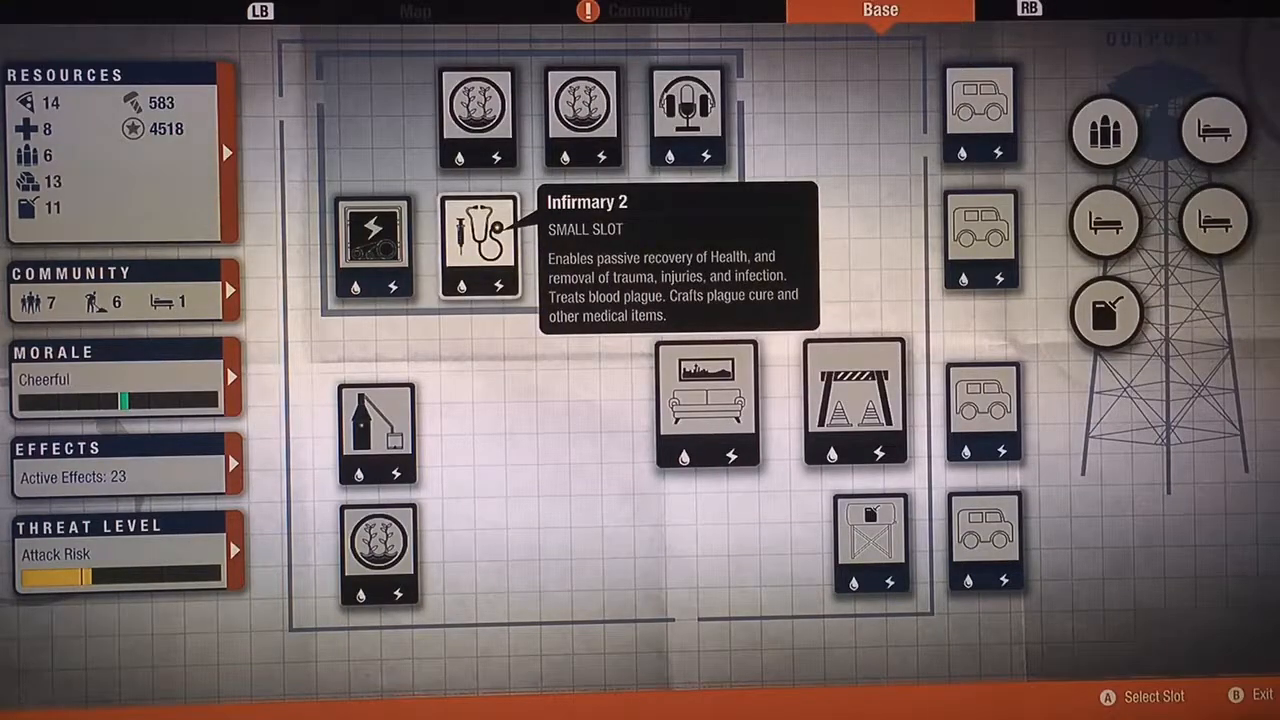
Inspect the utility truck parking slot's description on the base layout
left_click(708, 404)
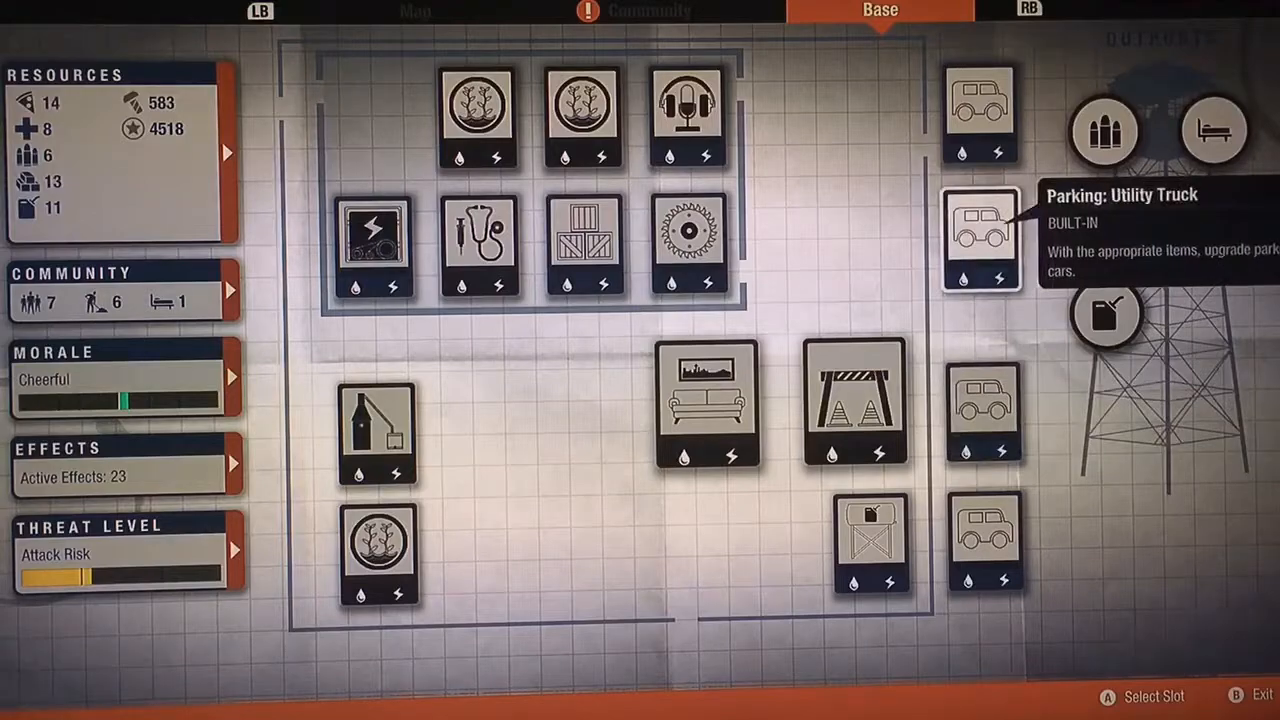
mouse_move(1212, 222)
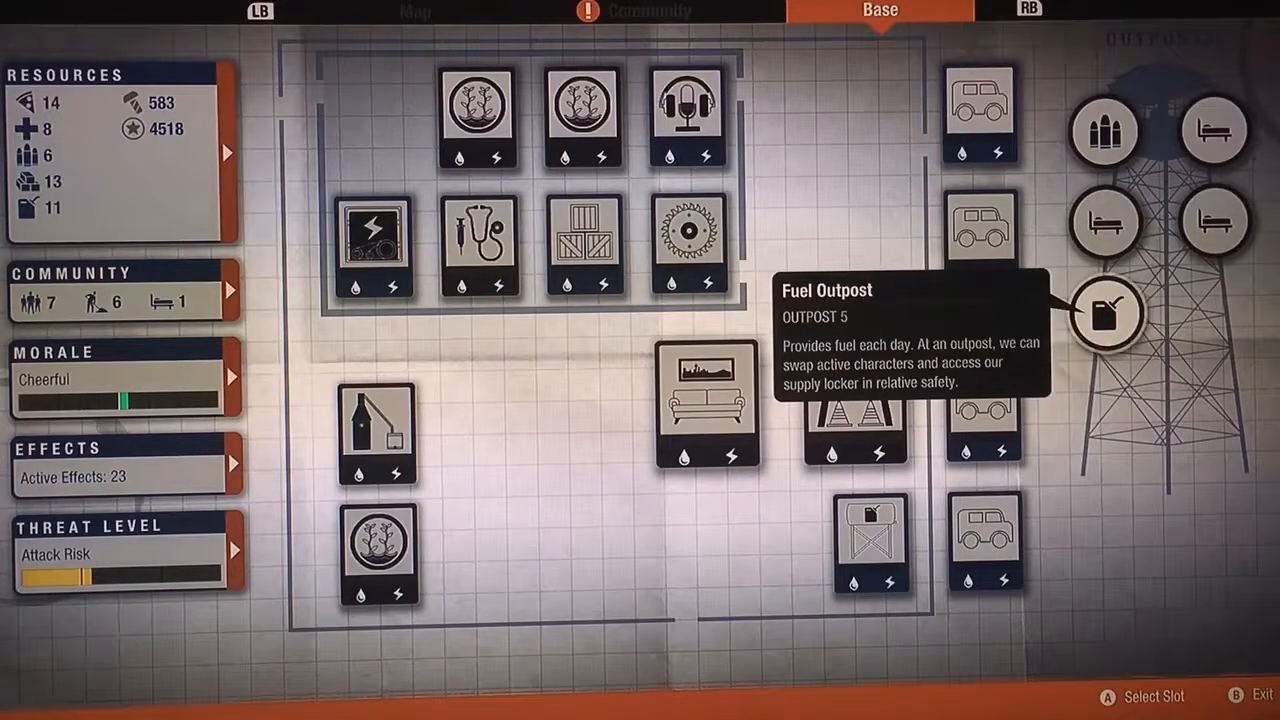
mouse_move(1104, 222)
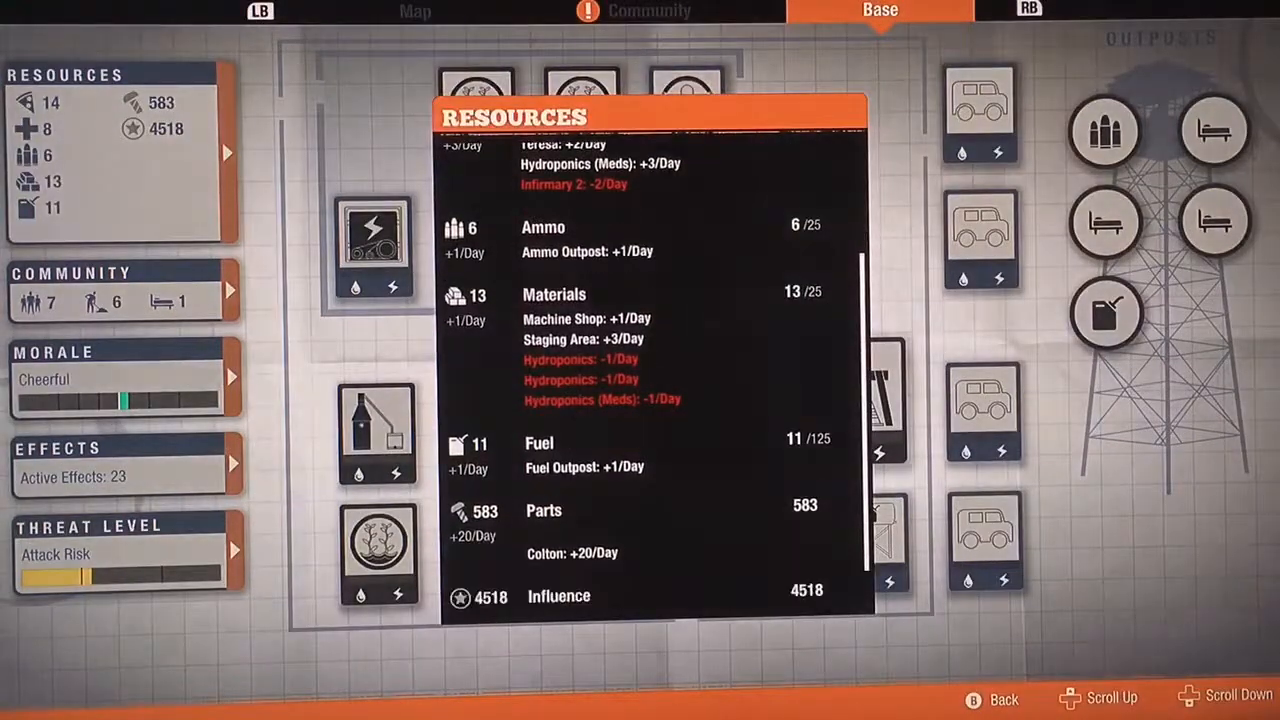
Scroll up the Effects breakdown listing conflict, infestation and garden morale modifiers
scroll("up", 3)
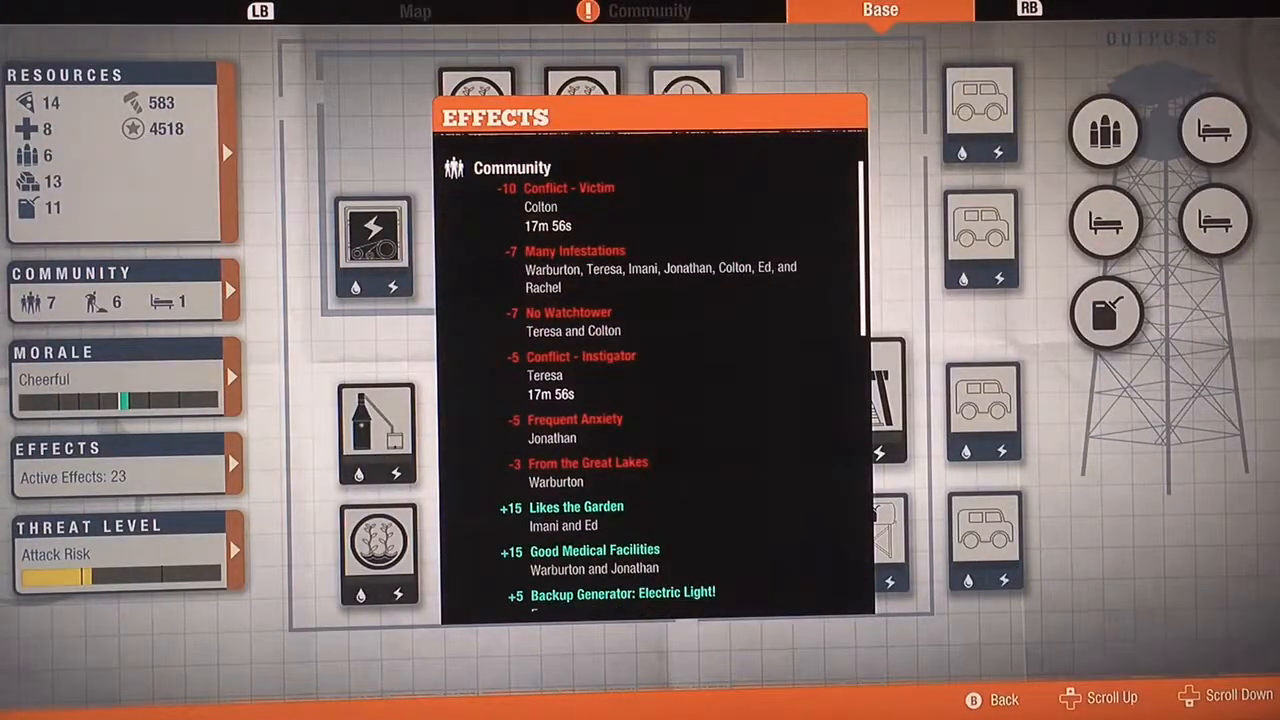
Scroll the Effects list, then inspect Lounge 2's morale-boosting description
scroll("down", 3)
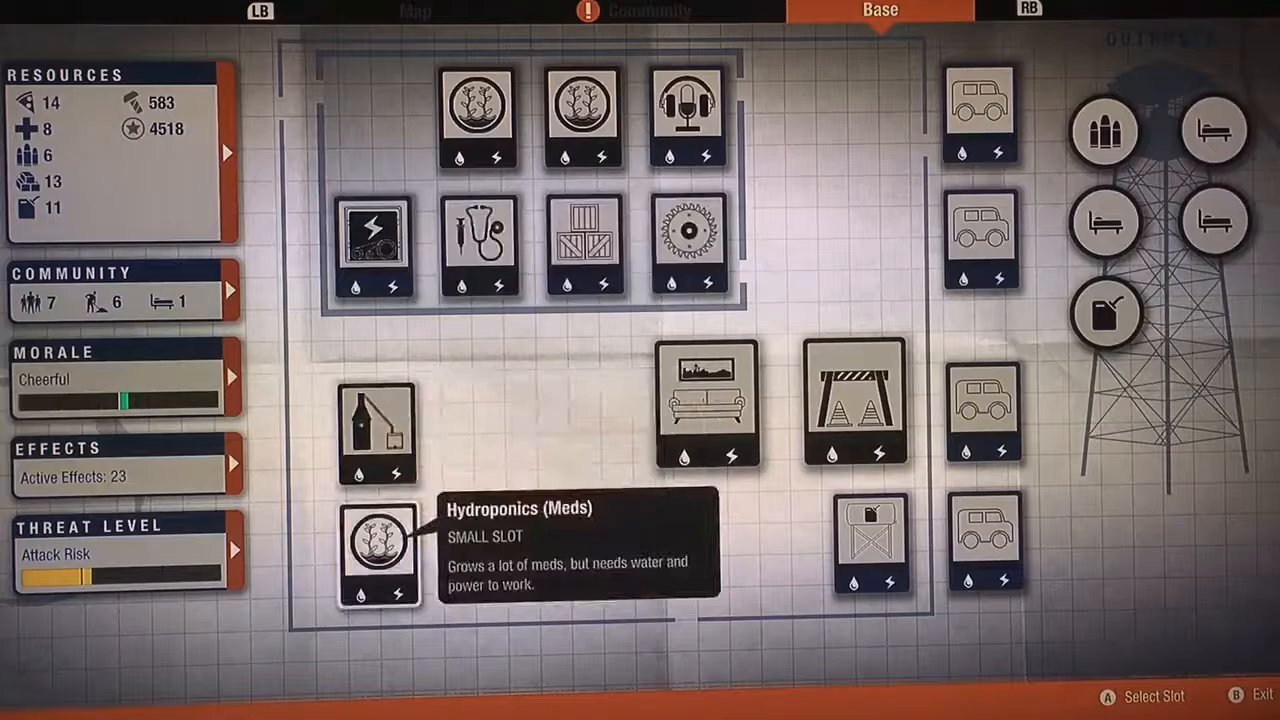
left_click(376, 552)
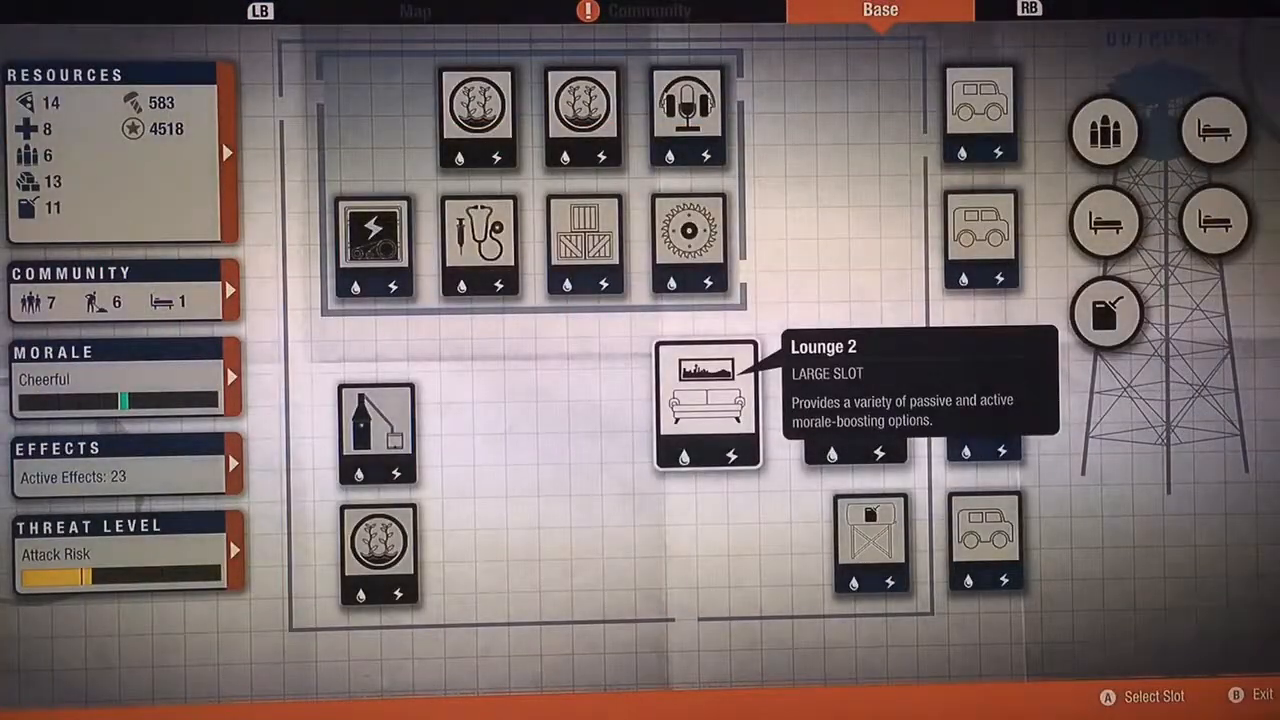
mouse_move(582, 116)
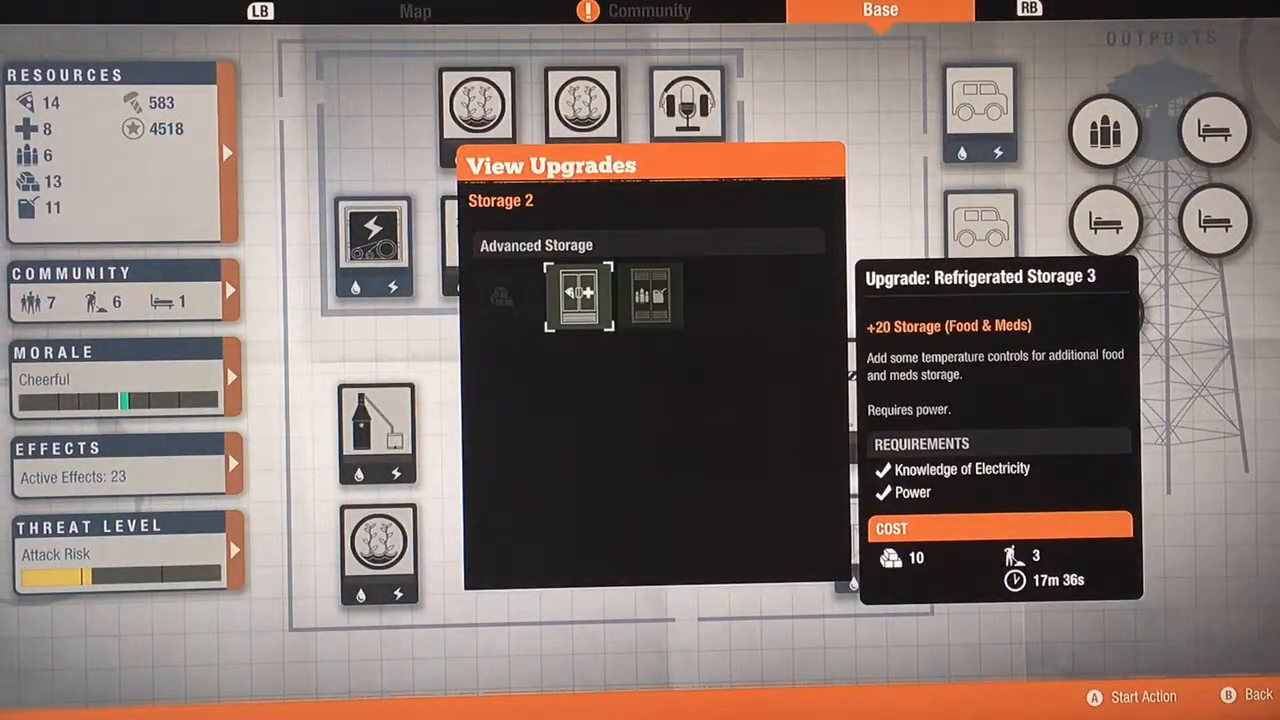
Preview the Heavy Duty Storage 3 upgrade and close the Storage 2 upgrade options
left_click(652, 292)
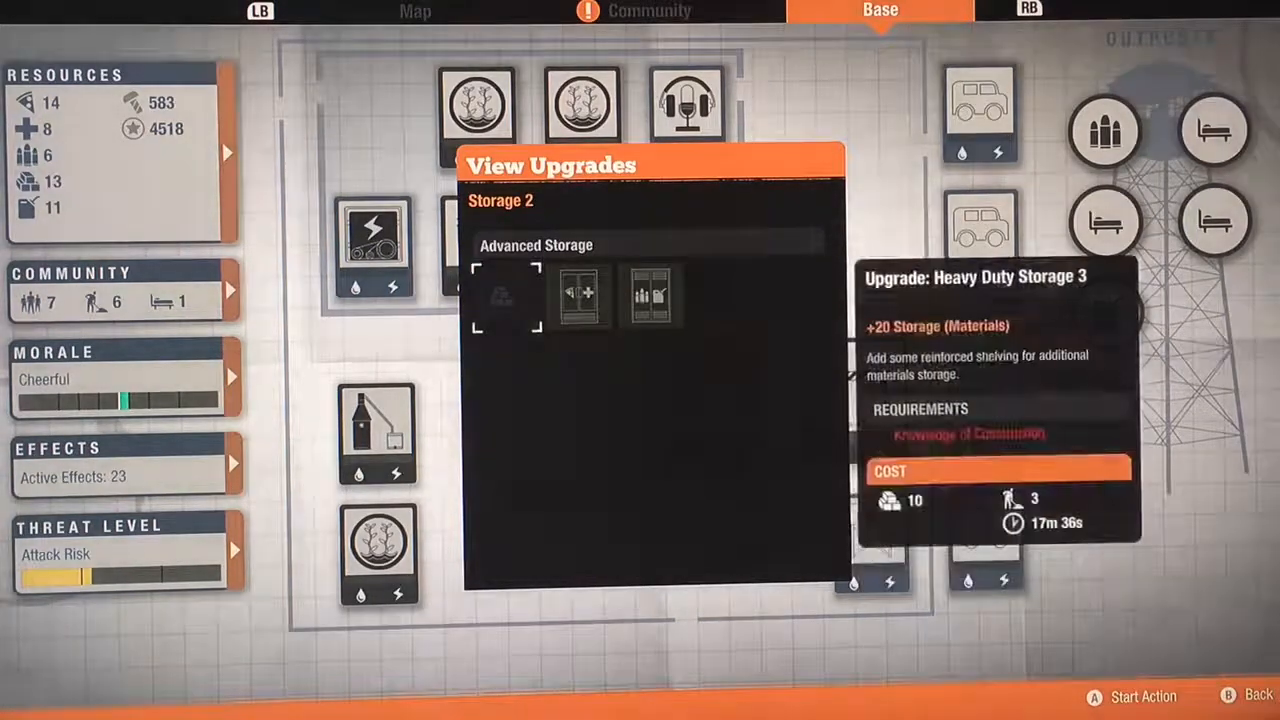
left_click(578, 294)
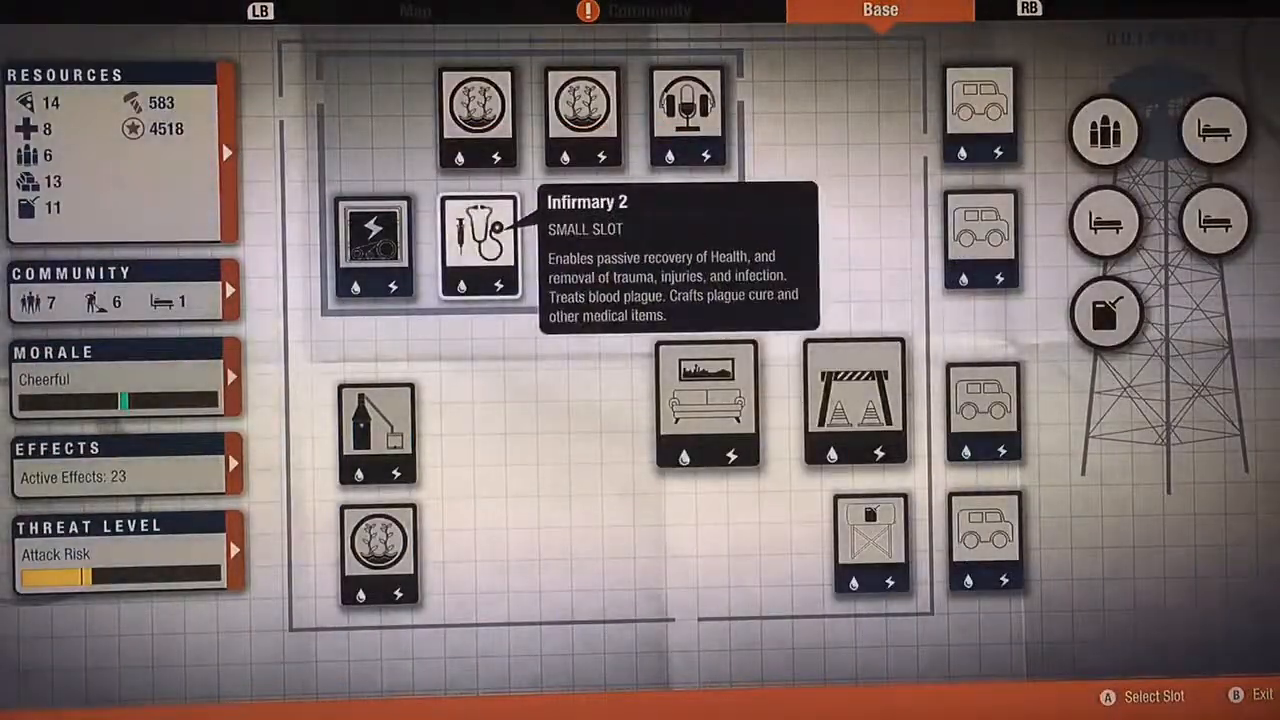
Review Infirmary 2's details and upgrades, then close them
left_click(480, 244)
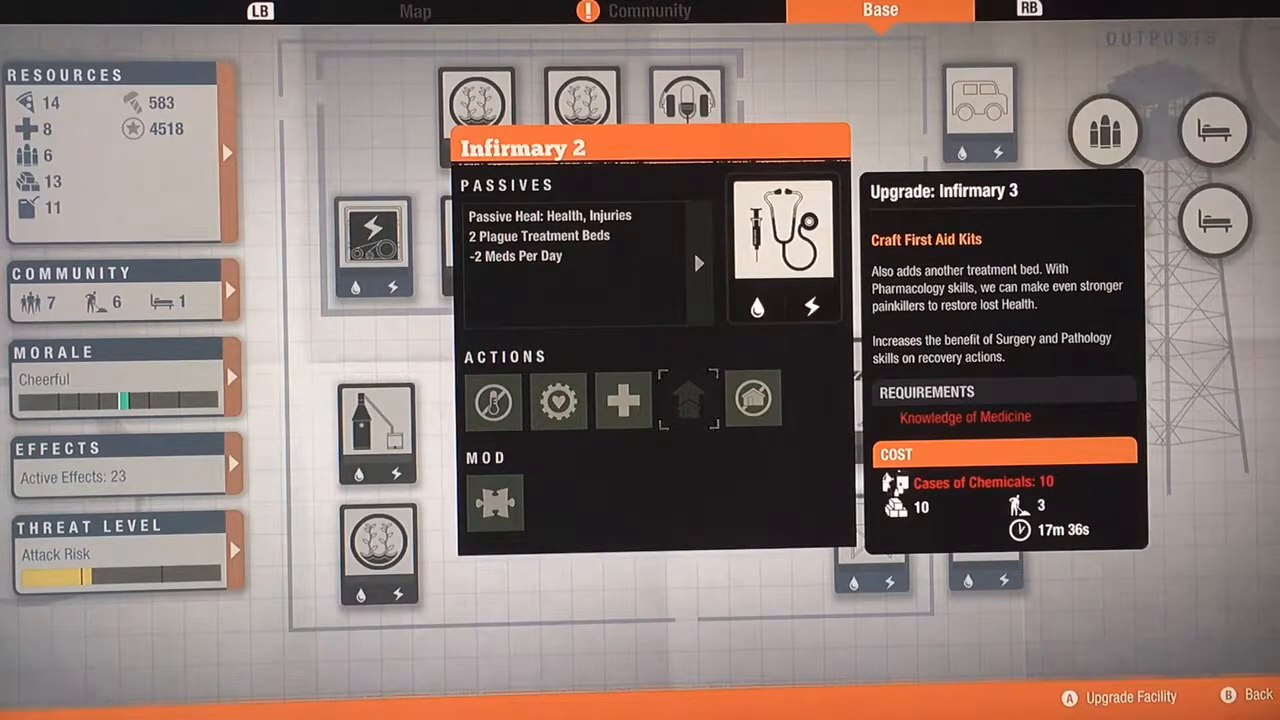
key("B")
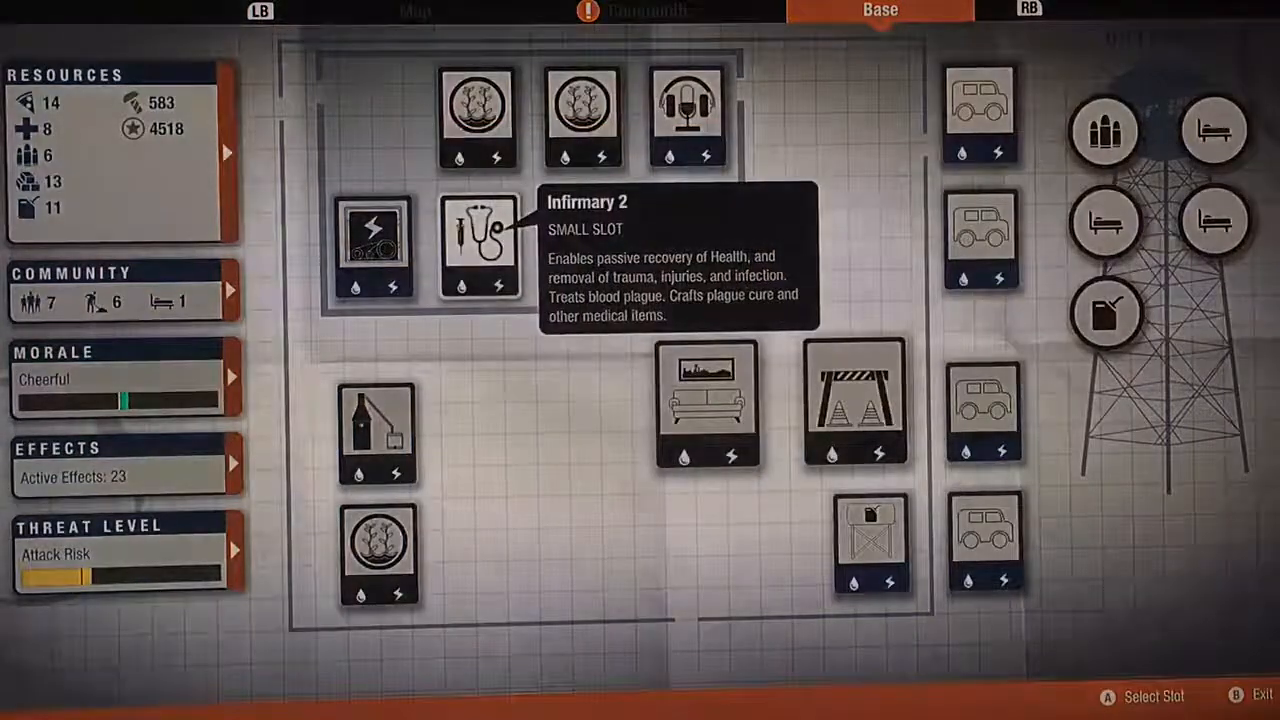